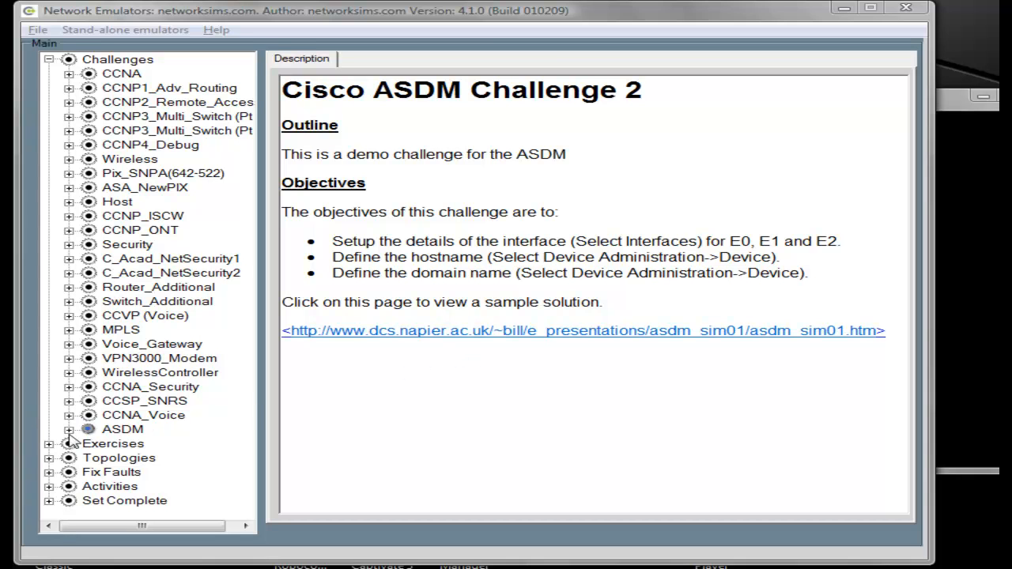
Select ASDM Challenge a1 from the Challenges tree to show its description.
left_click(71, 430)
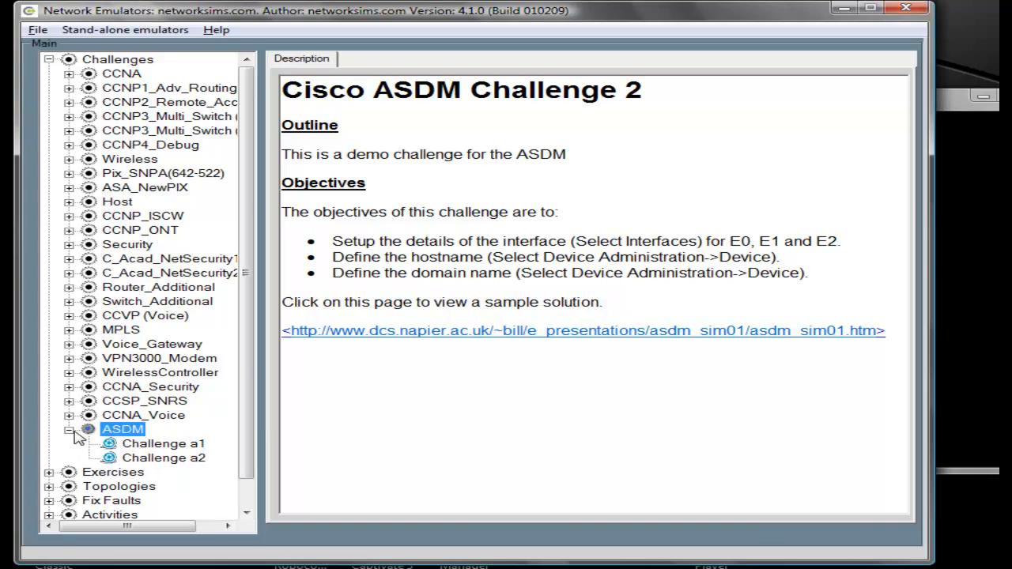
left_click(164, 444)
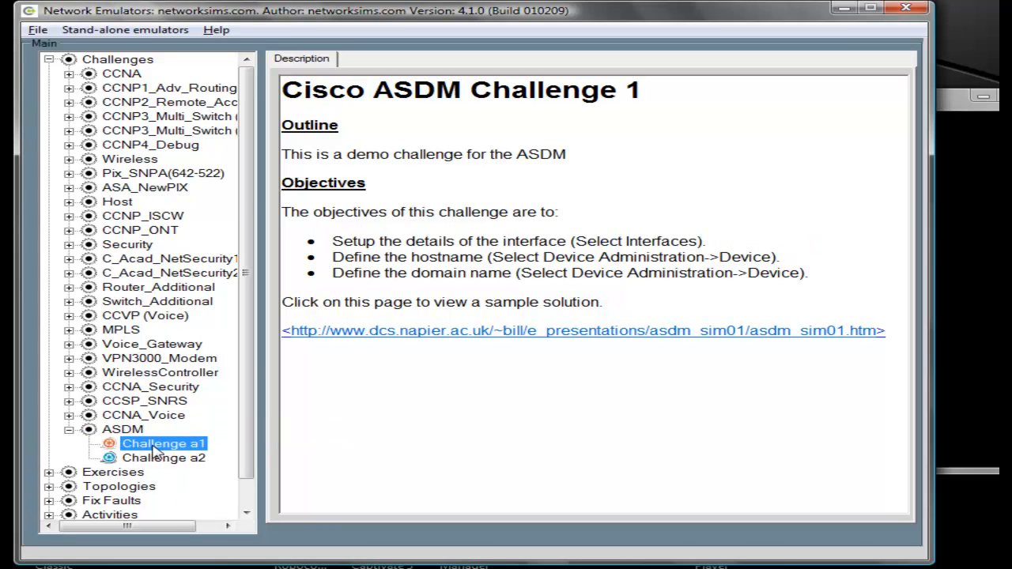
mouse_move(460, 340)
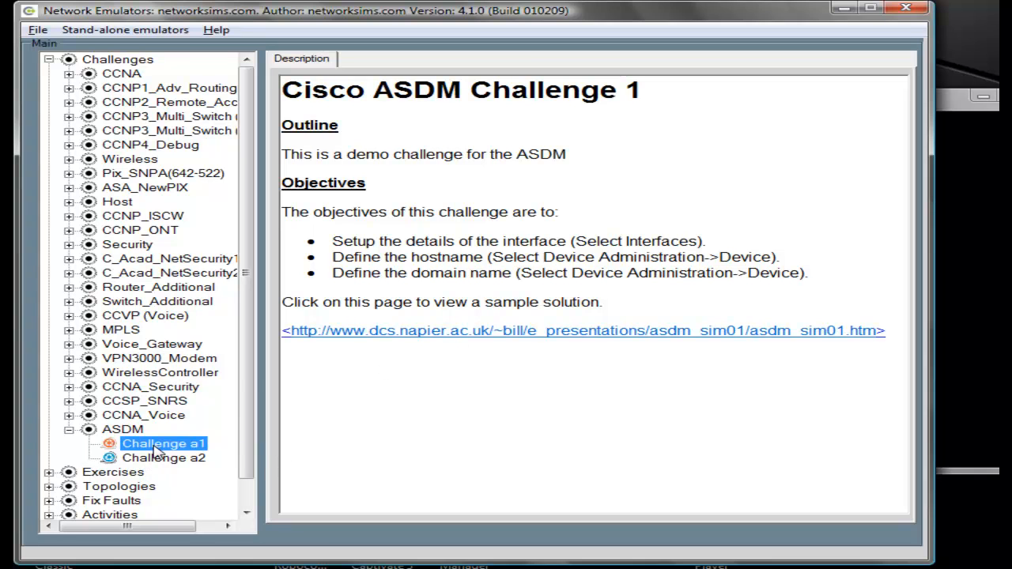
mouse_move(249, 370)
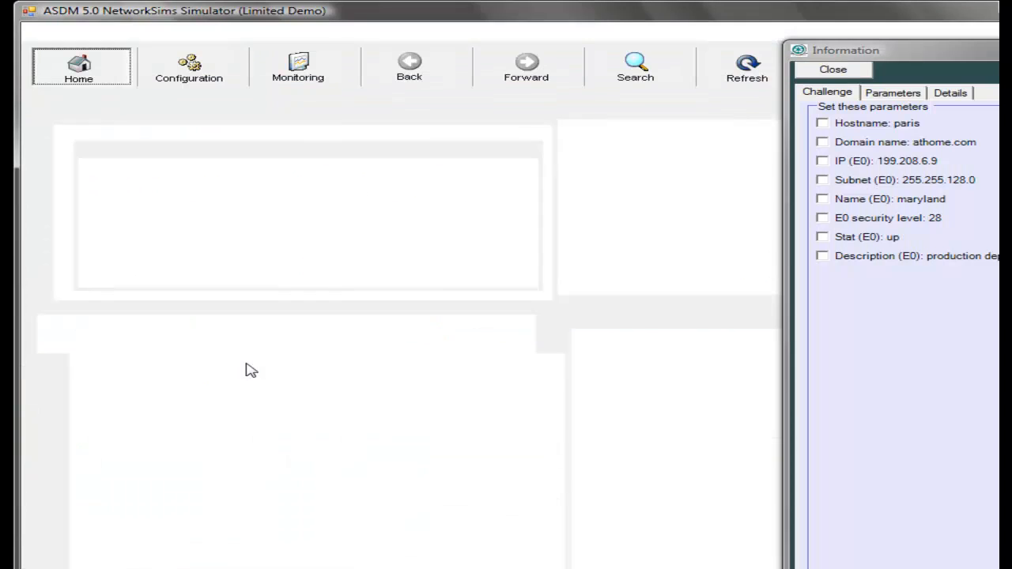
Show the Configuration interfaces table listing e0, e1, e2 and management.
left_click(79, 67)
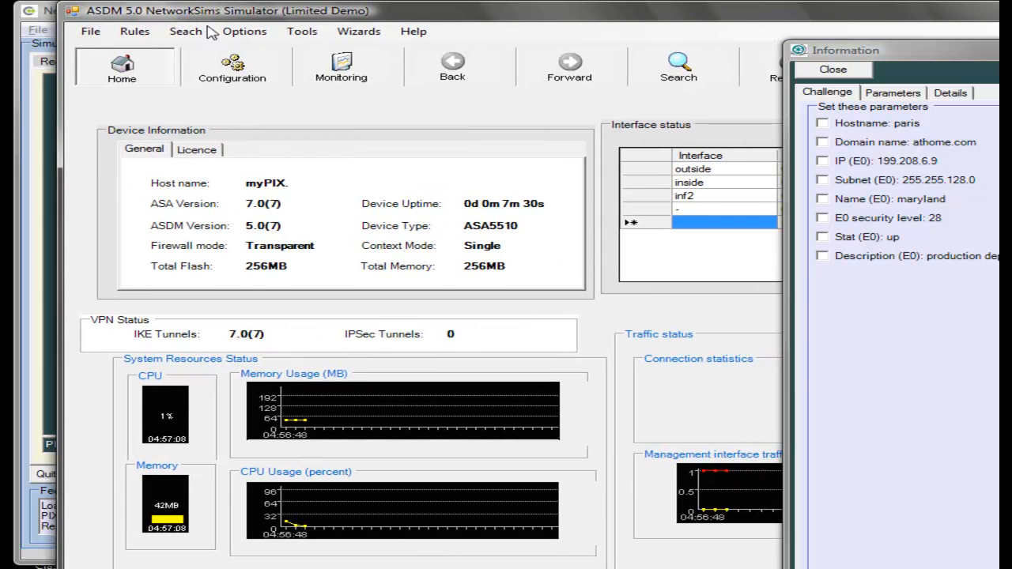
left_click(232, 67)
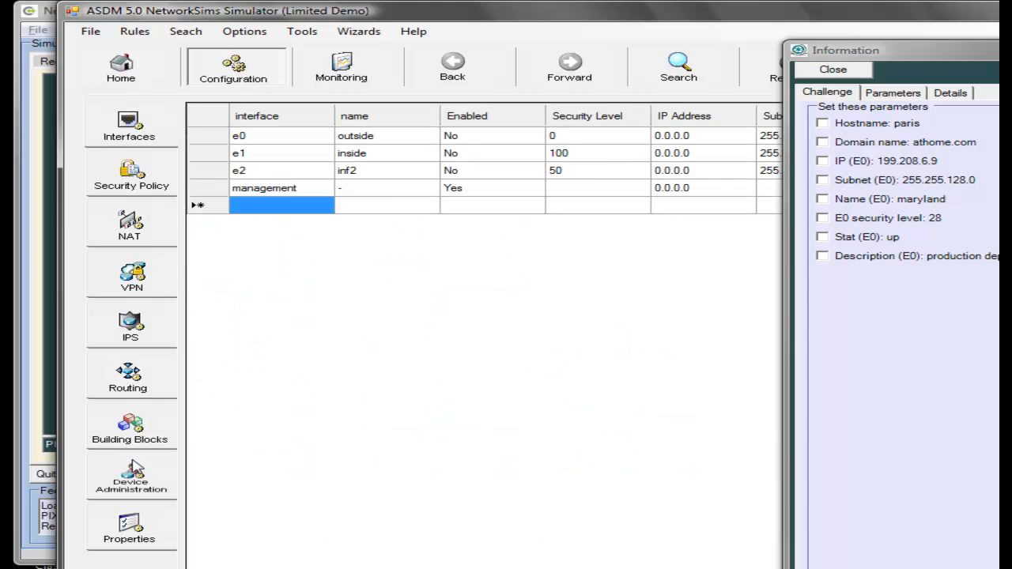
mouse_move(126, 478)
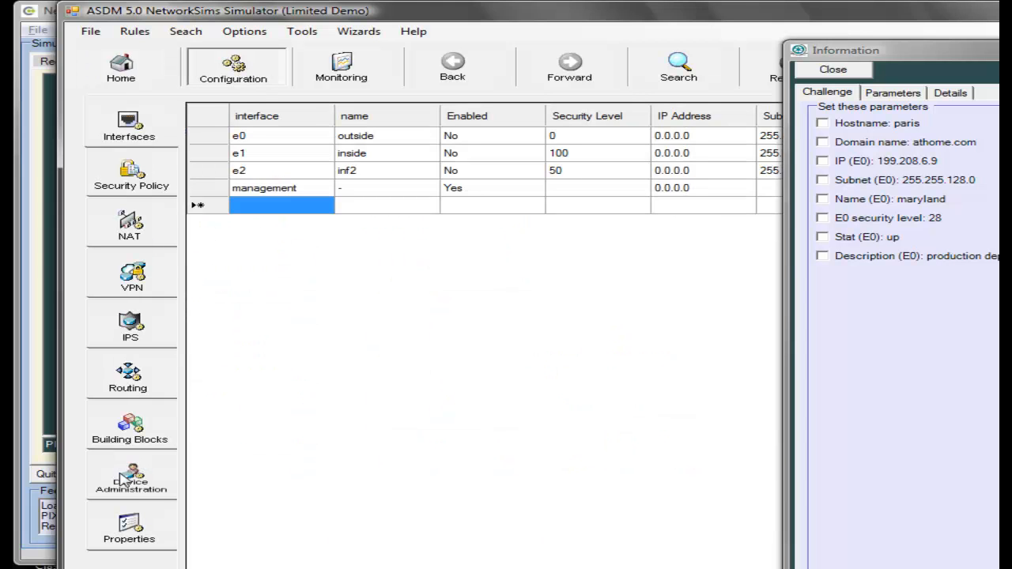
Under Device Administration > Device, set host name paris and domain name athome.com.
left_click(130, 478)
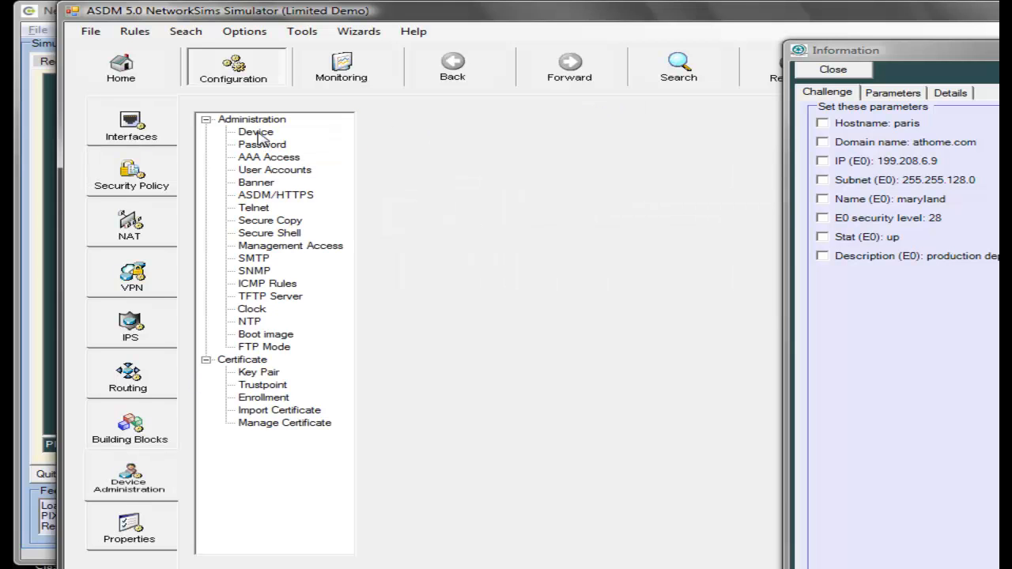
left_click(255, 131)
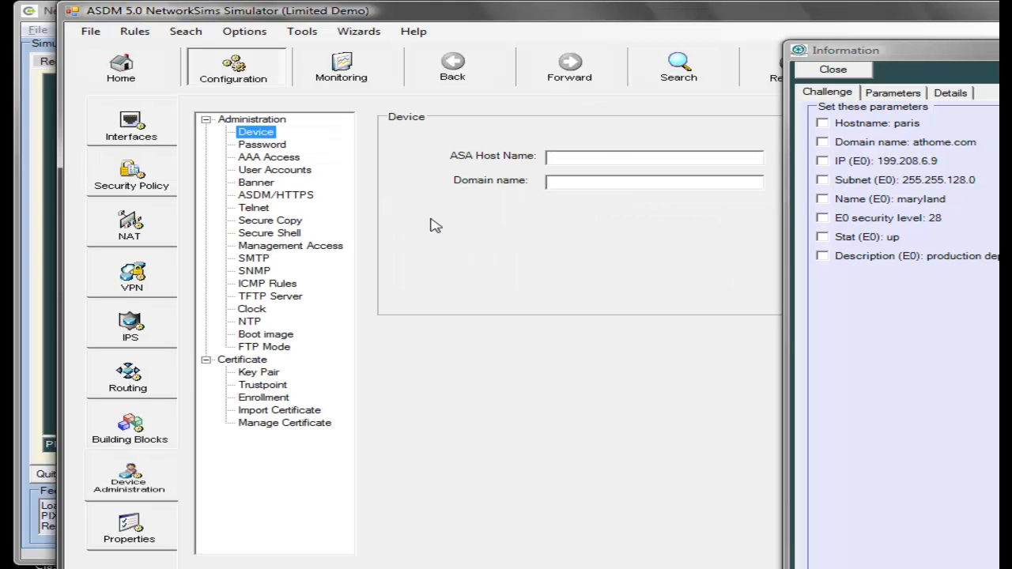
left_click(608, 156)
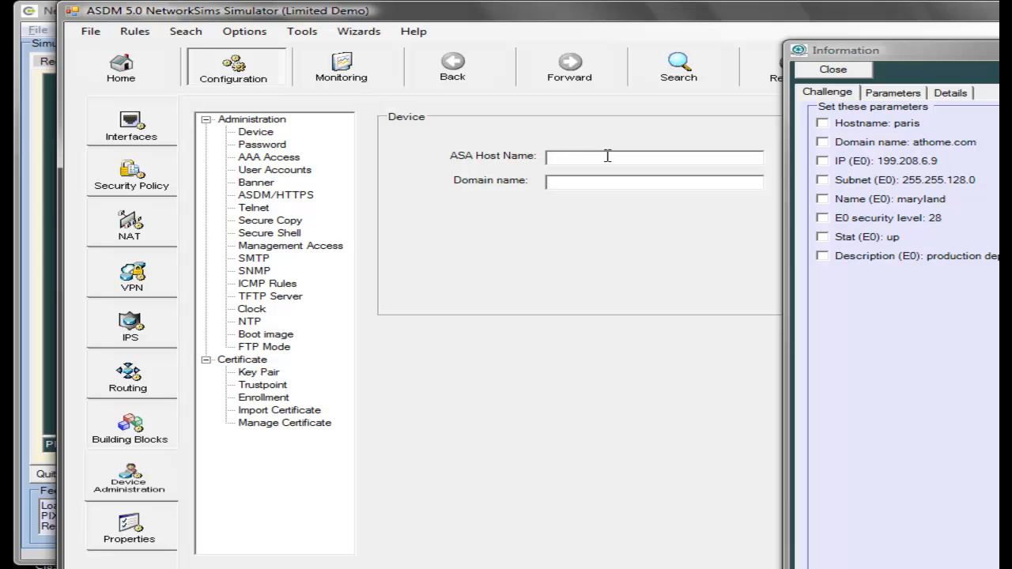
type("paris")
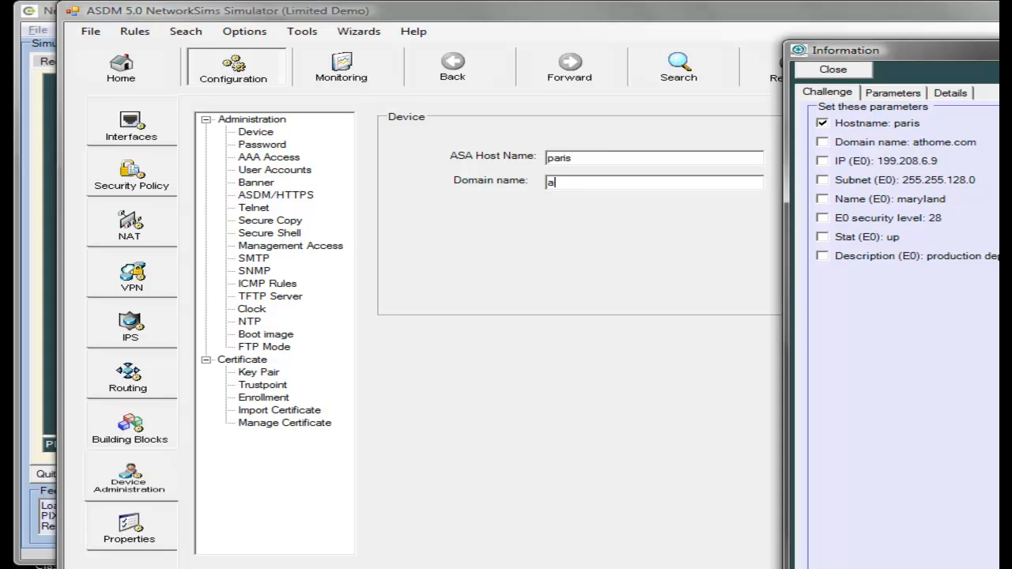
type("thome.com")
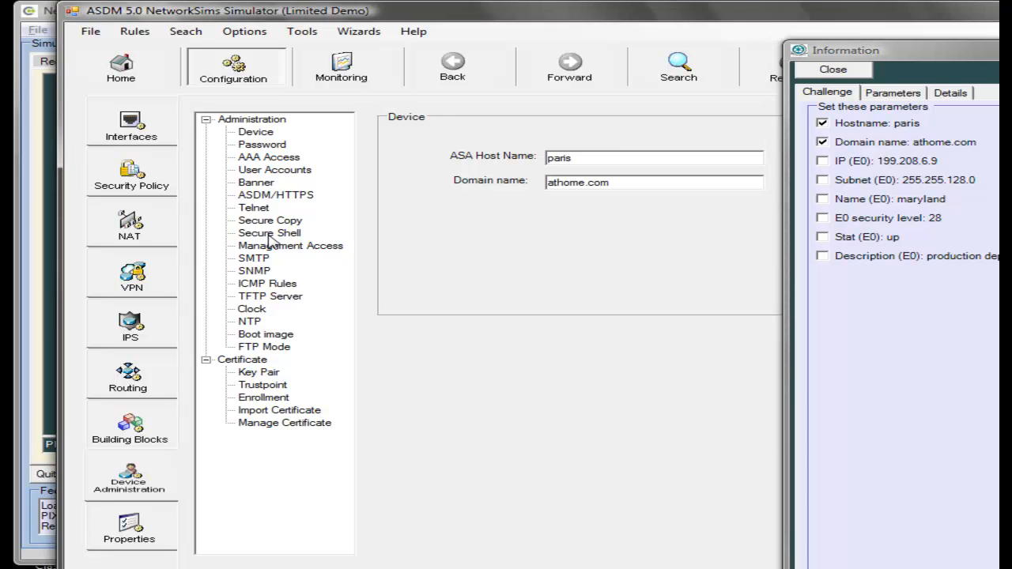
mouse_move(139, 133)
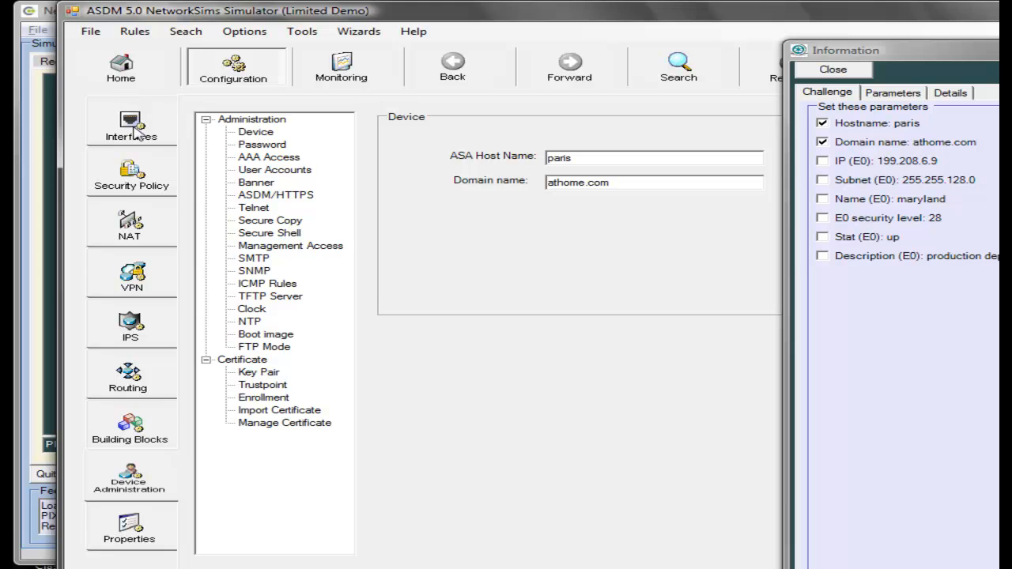
left_click(121, 67)
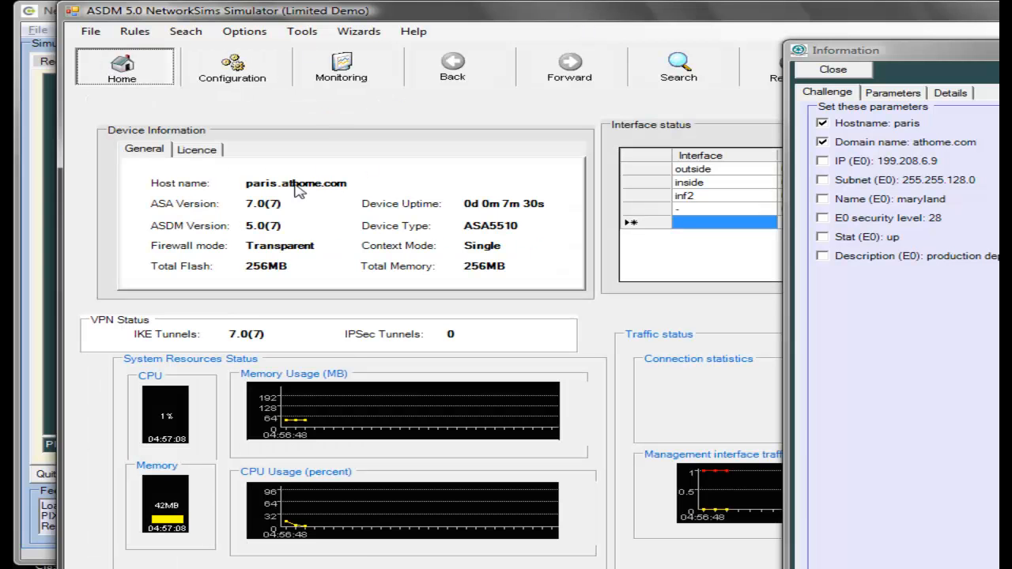
mouse_move(326, 198)
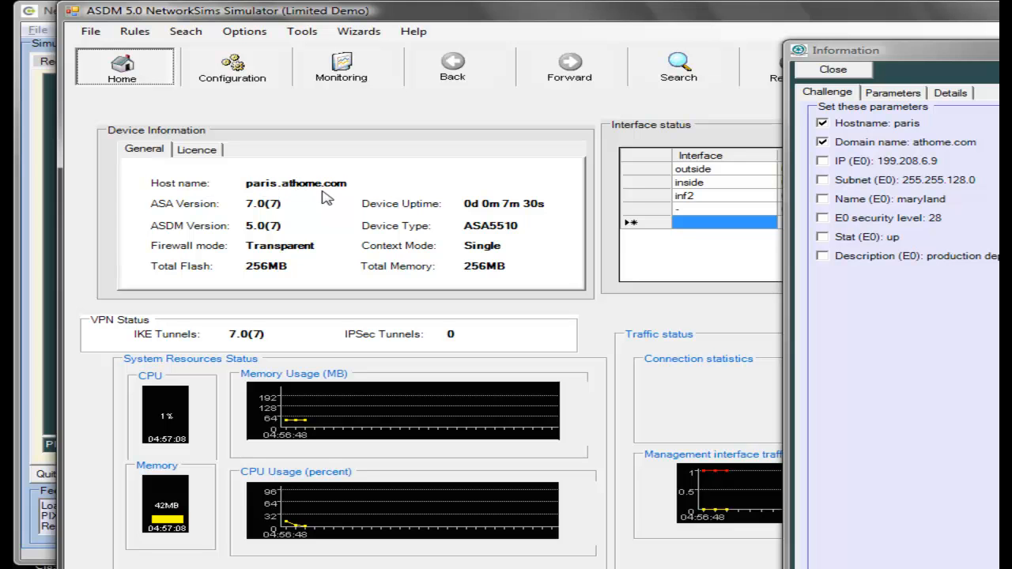
mouse_move(238, 71)
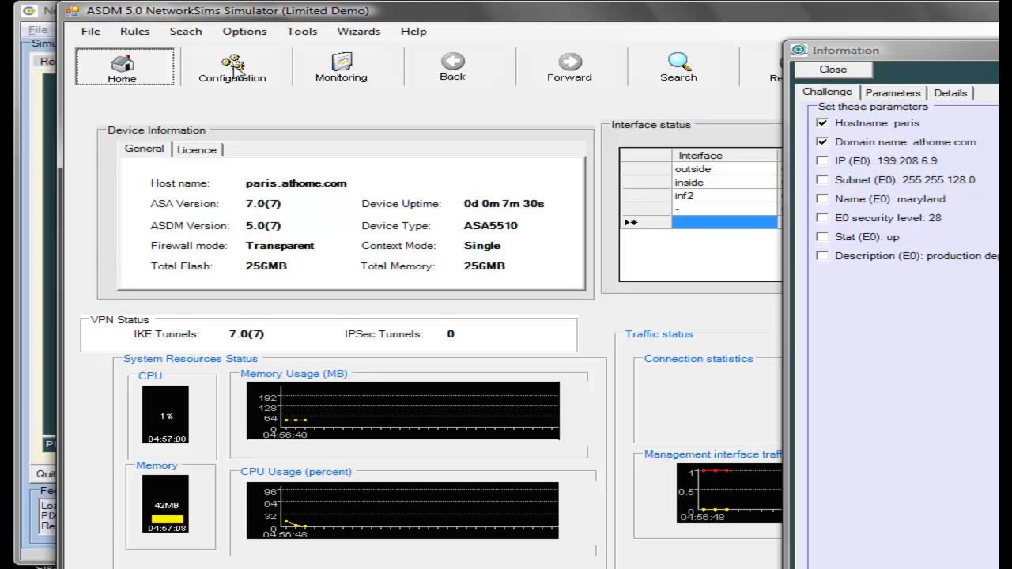
left_click(232, 66)
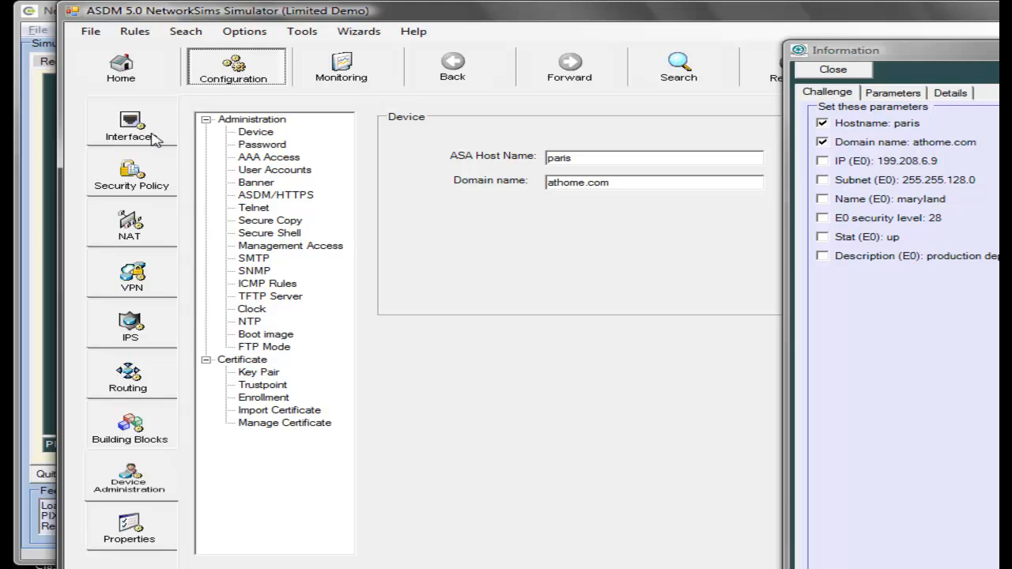
mouse_move(131, 146)
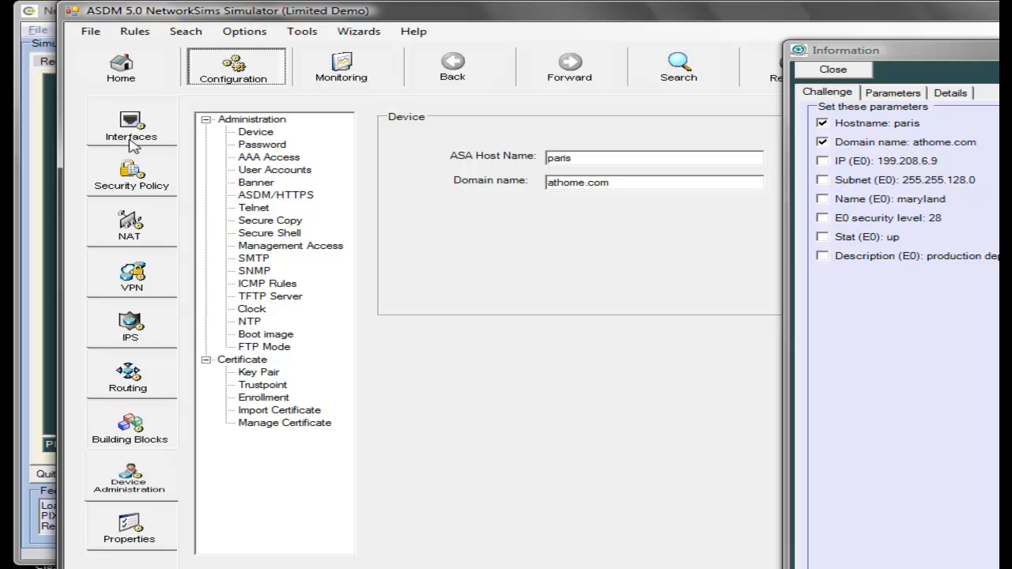
Select the e0 row in the Interfaces list and bring up its Edit interface form.
left_click(131, 126)
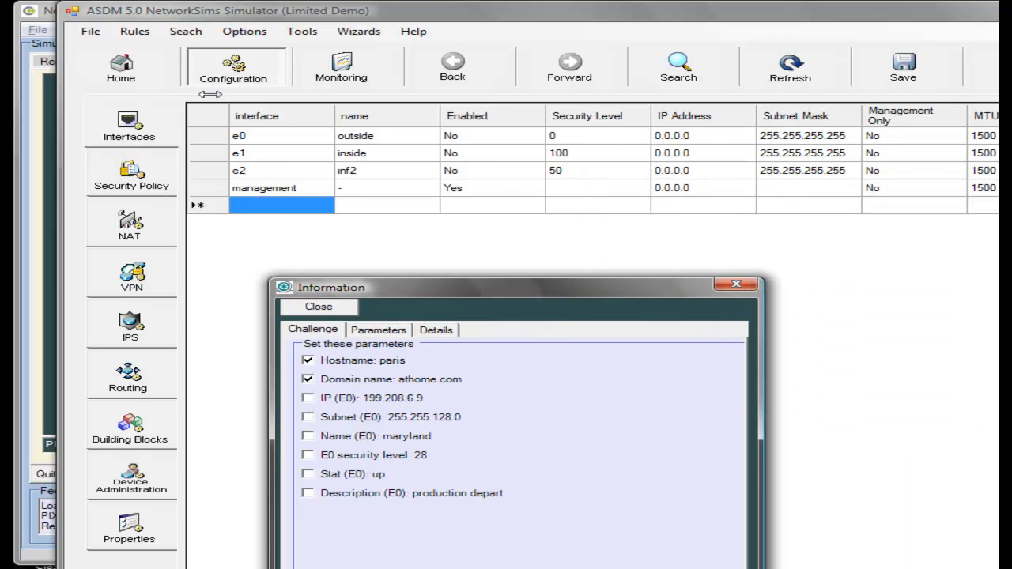
left_click(280, 135)
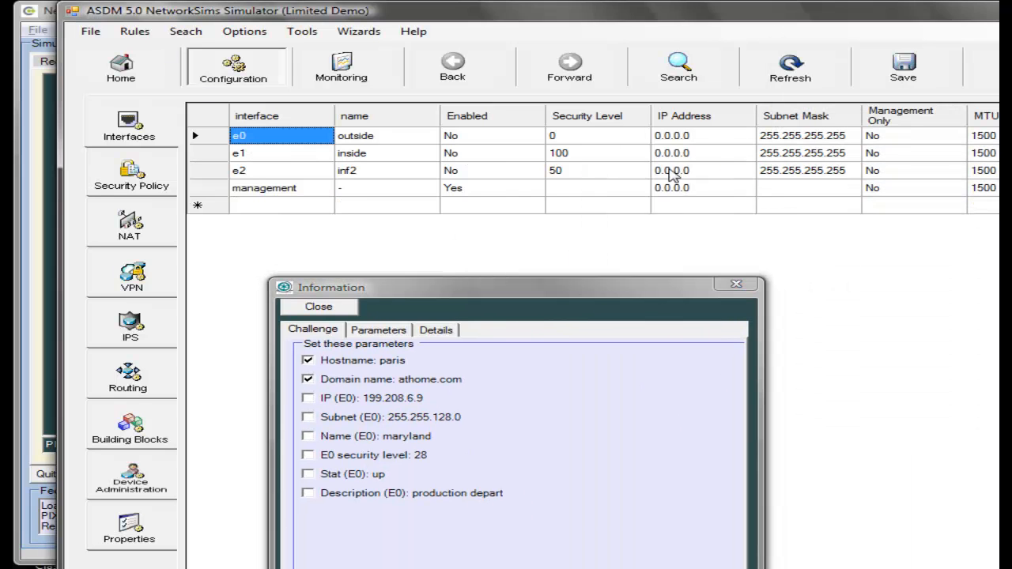
double_click(282, 136)
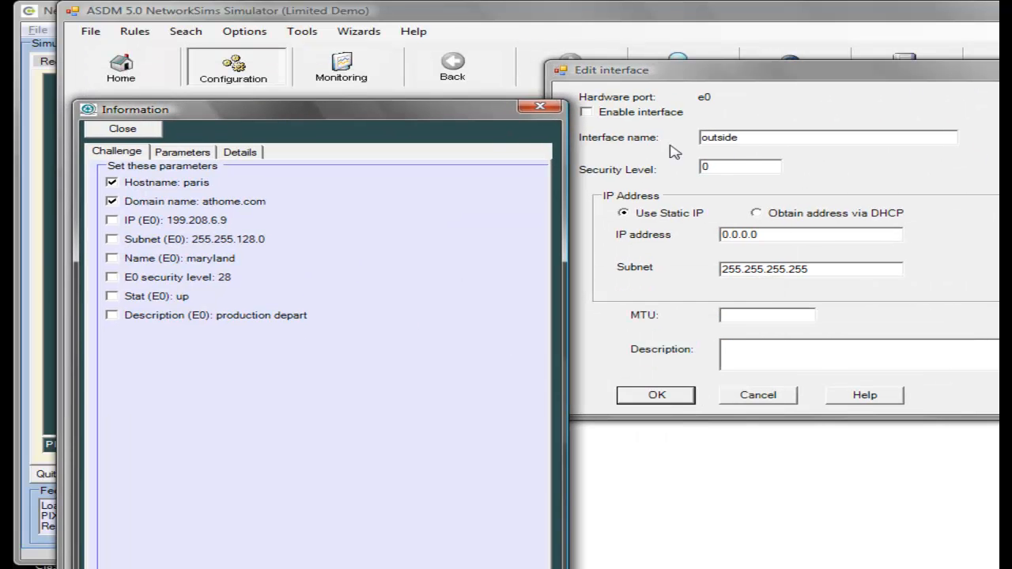
Rename interface e0 to maryl, set its security level and begin its 199.20... IP address.
triple_click(828, 137)
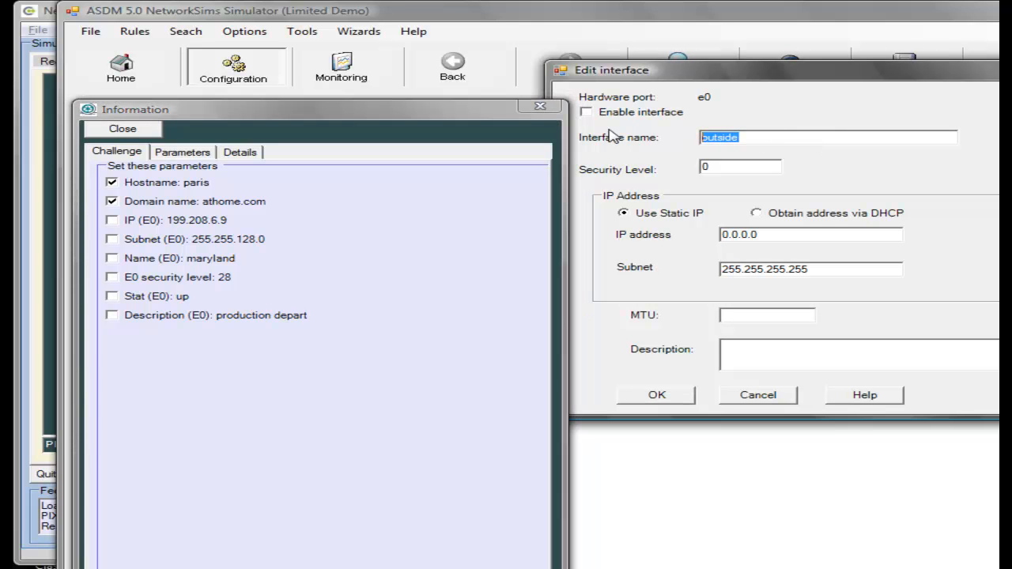
type("maryland")
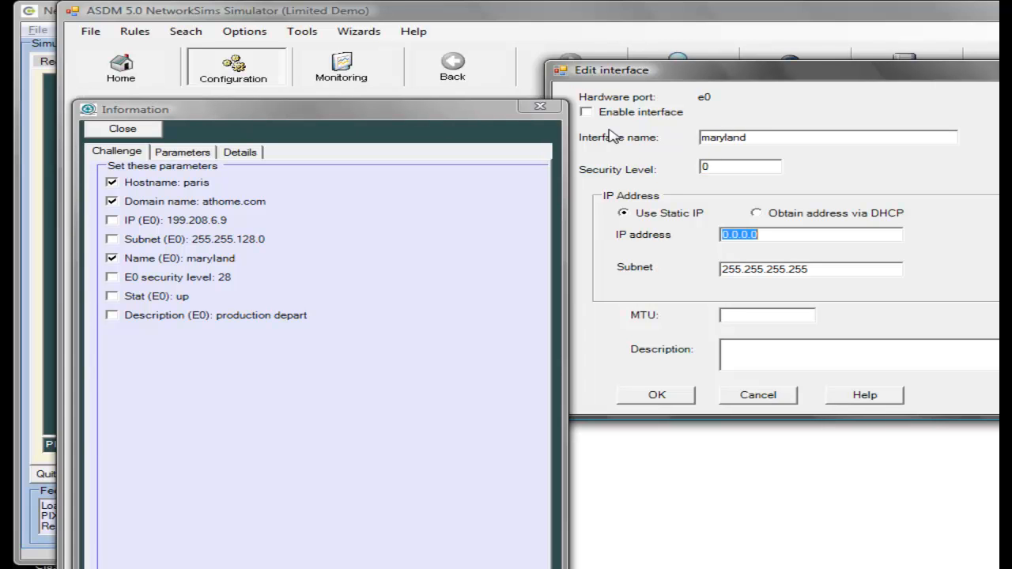
left_click(740, 167)
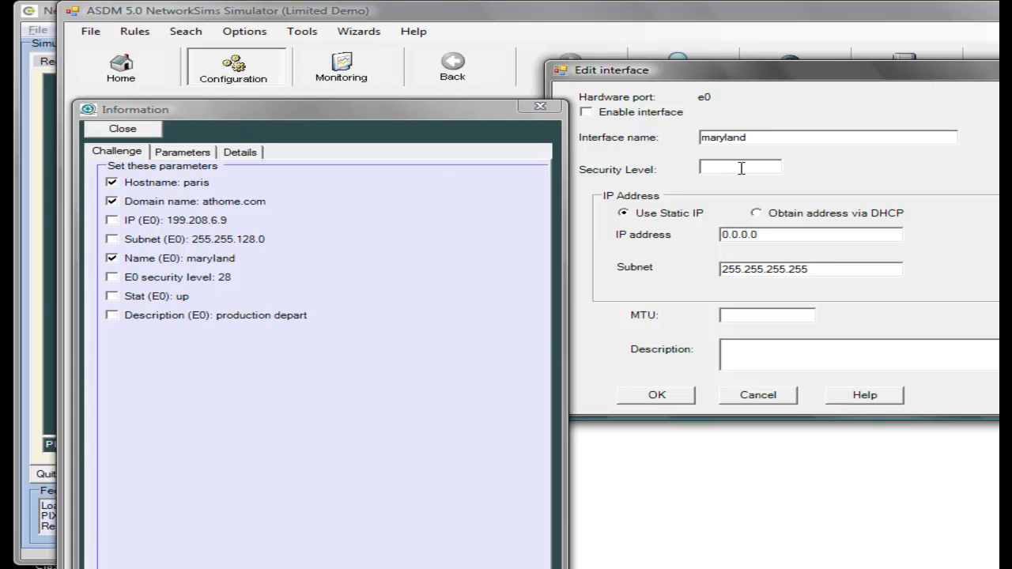
type("28")
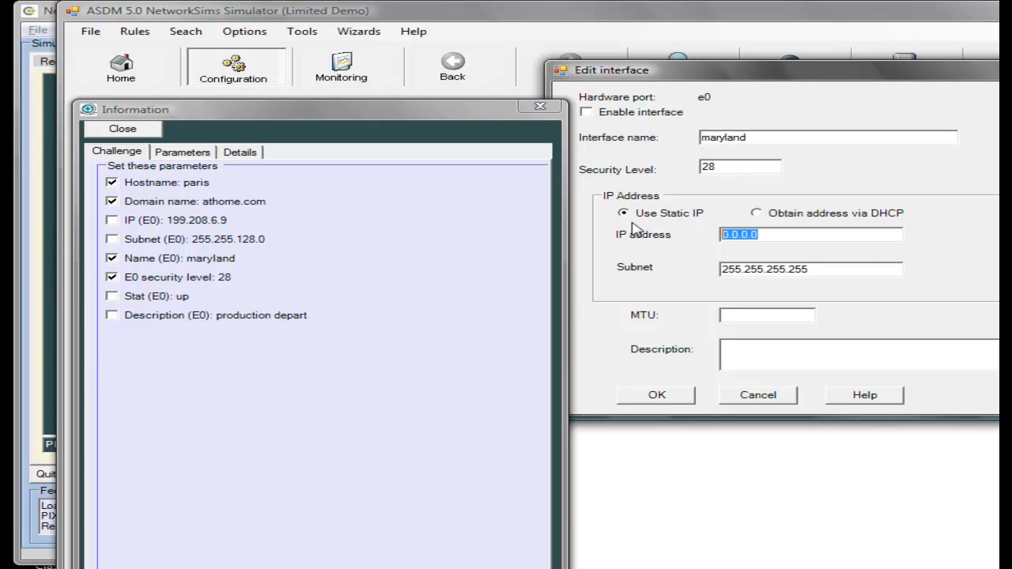
type("199")
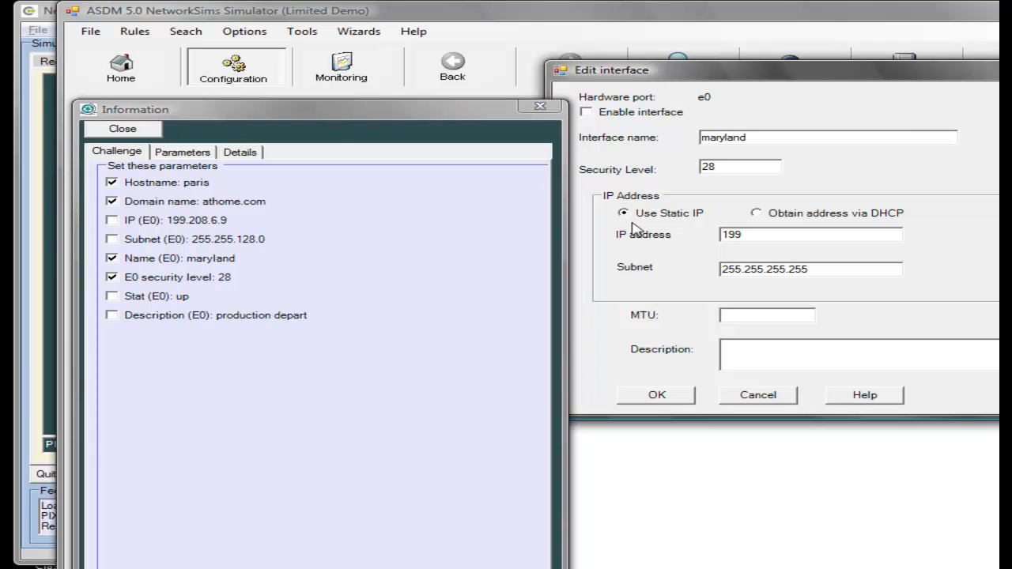
type(".20")
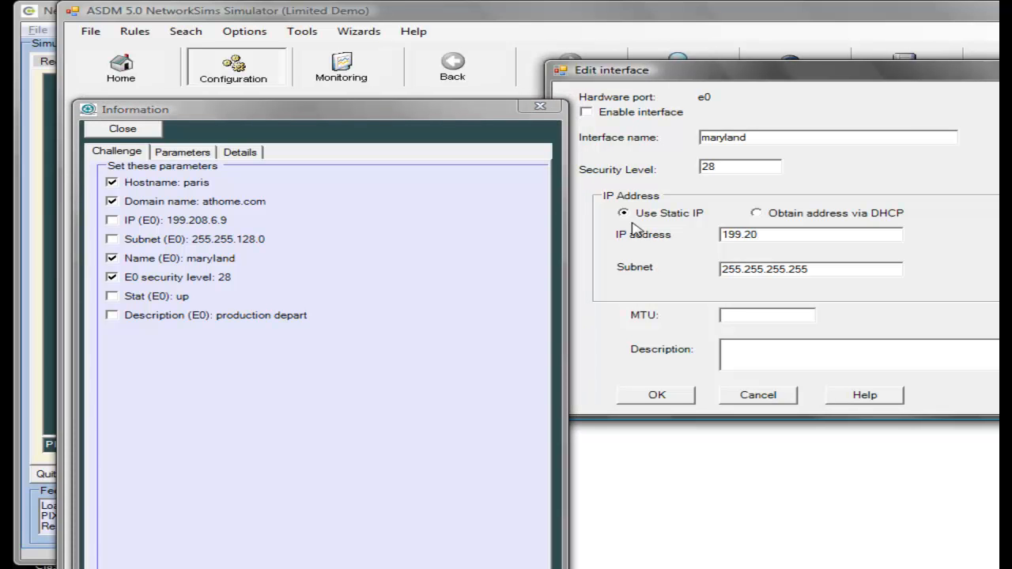
type("9.6.9")
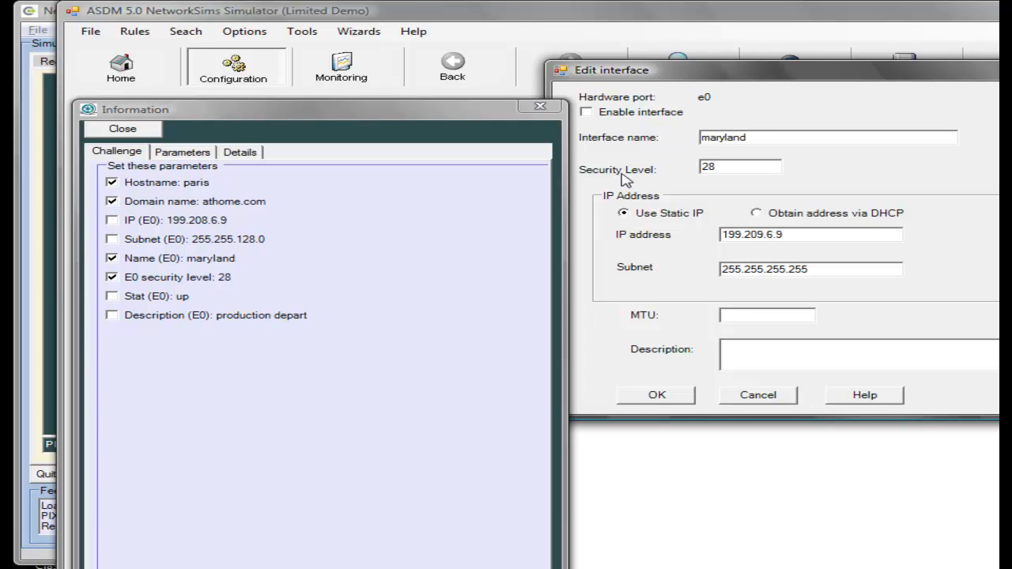
Enable e0, correct its subnet to 255.255.128.0 and IP to 199.208.6.9, add description 'production depart'.
left_click(587, 112)
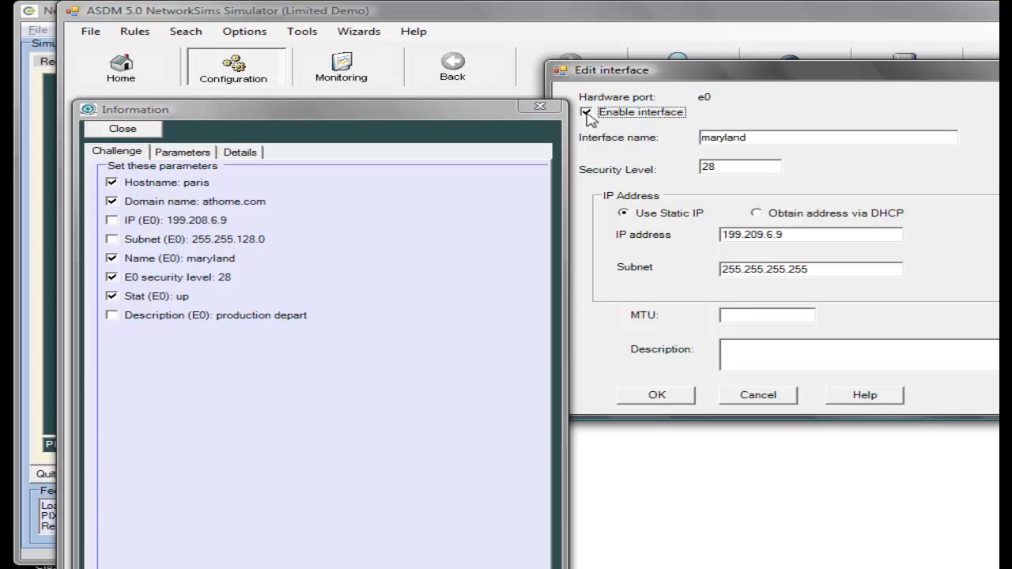
left_click(587, 111)
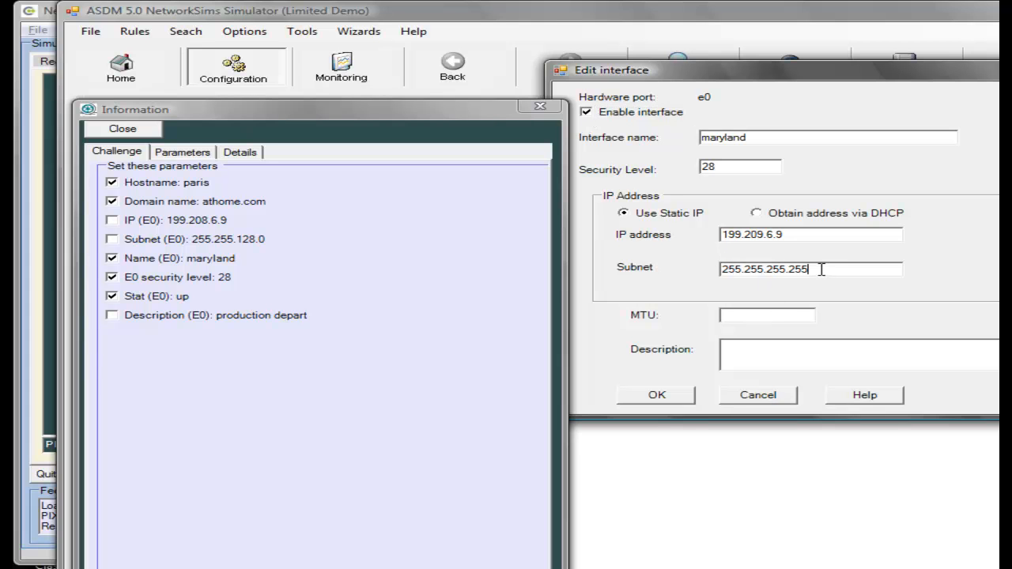
key("BackSpace")
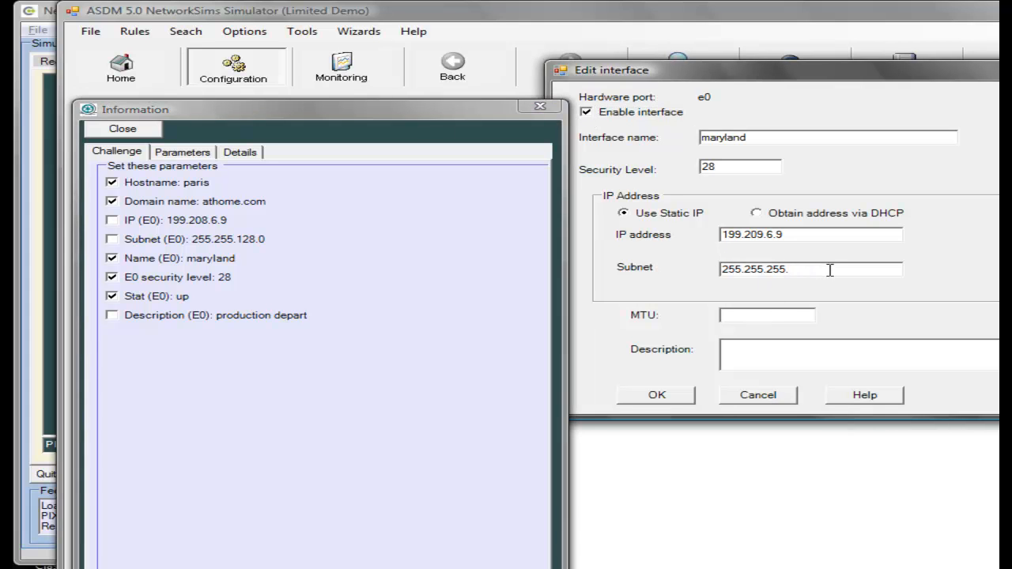
key("Backspace")
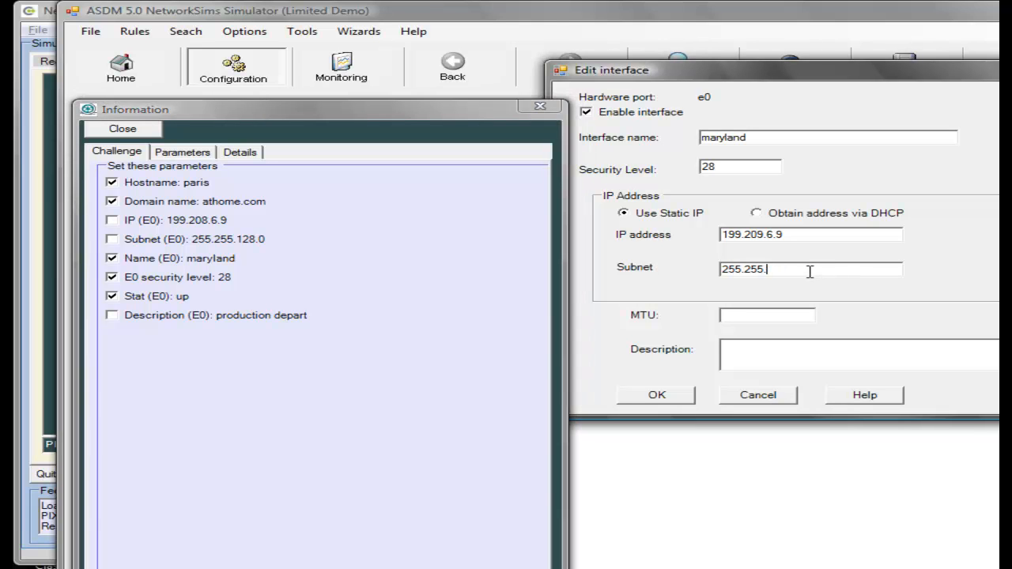
type("128.0")
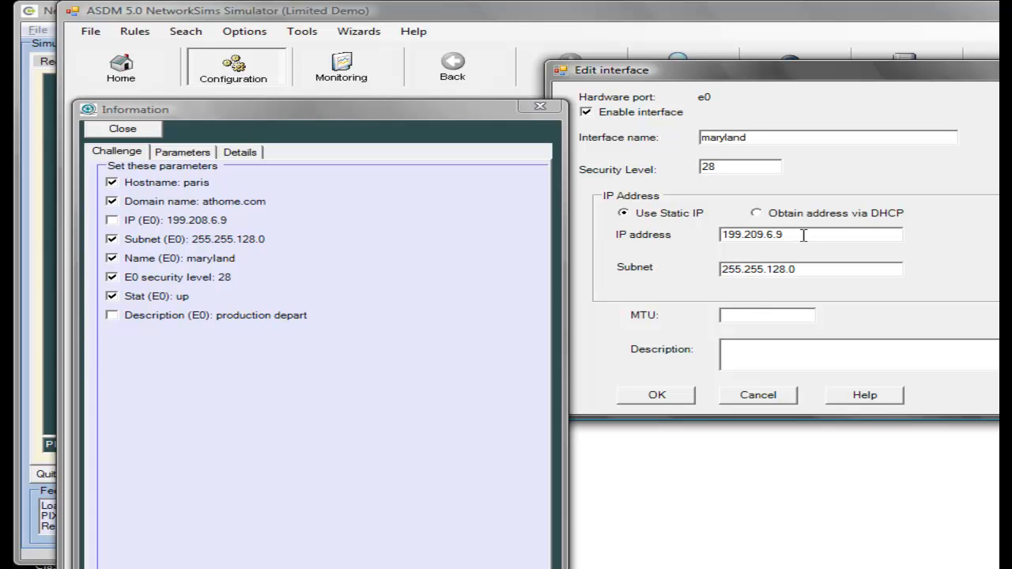
mouse_move(783, 249)
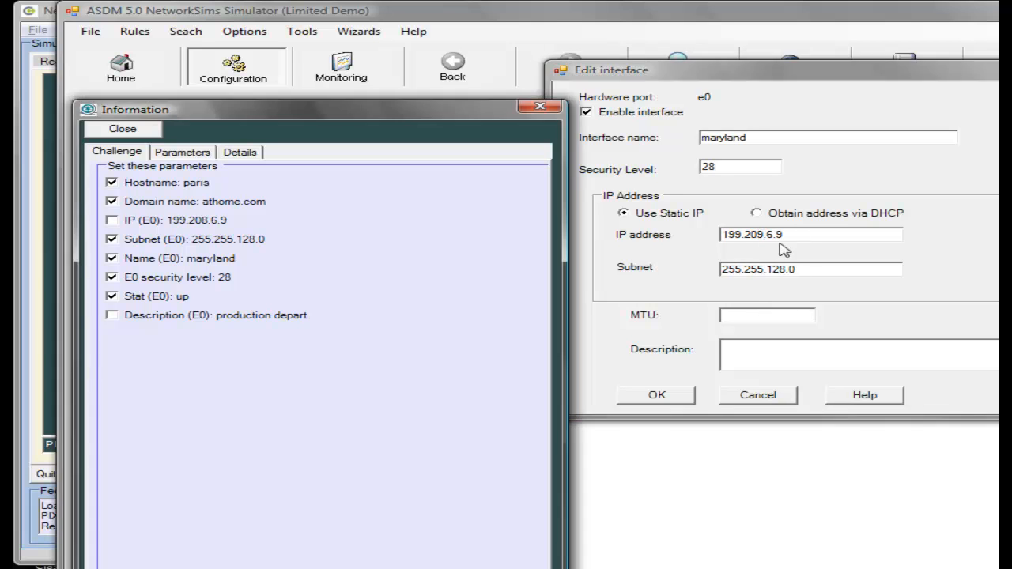
left_click(111, 220)
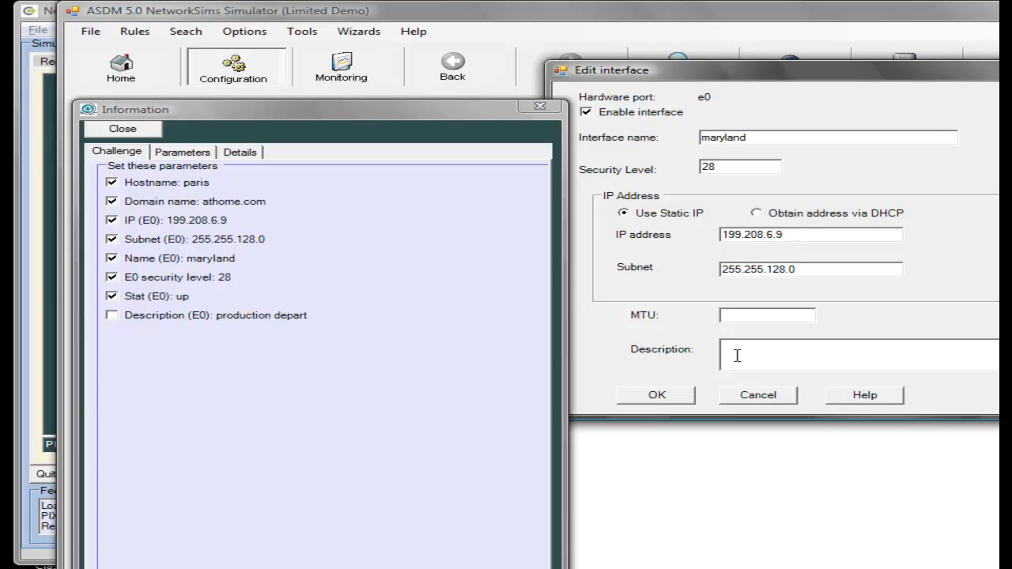
type("productio")
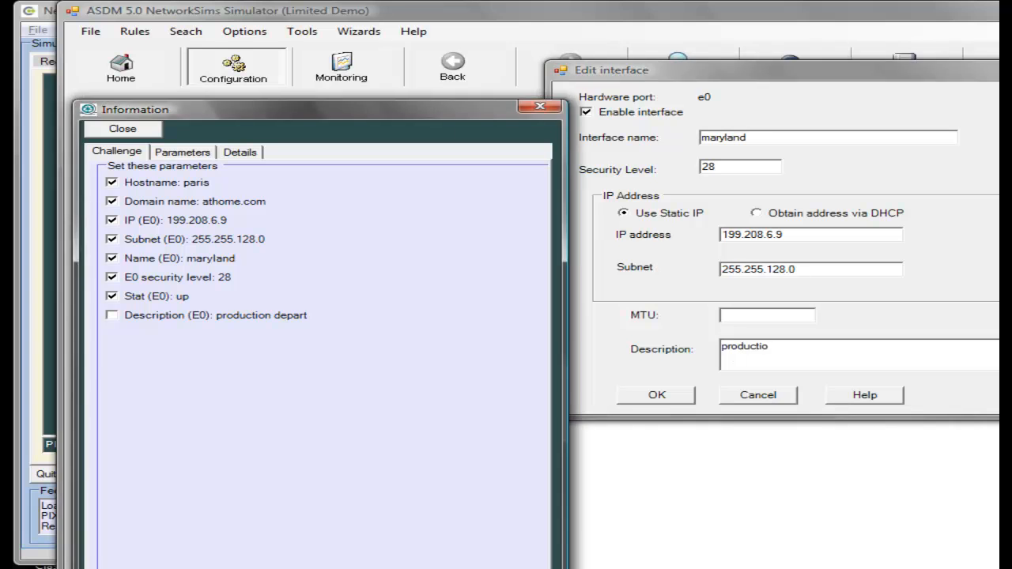
type("n de")
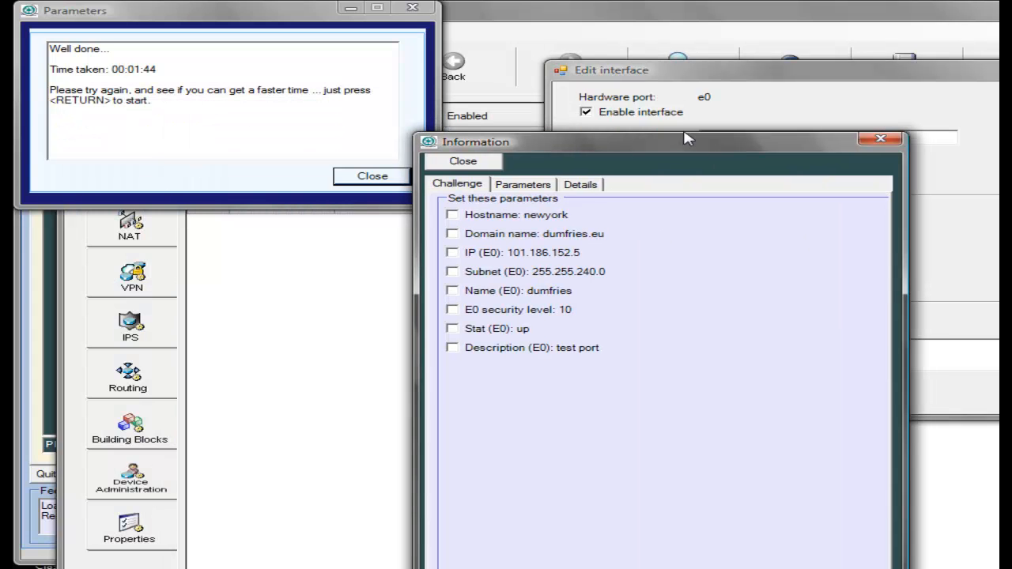
mouse_move(357, 36)
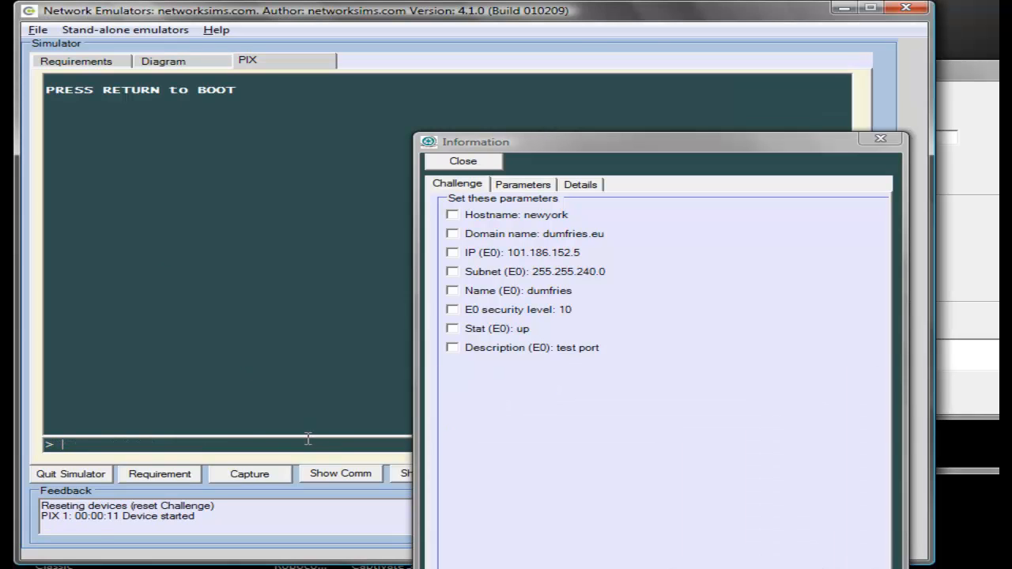
Enter privileged EXEC mode on the PIX with the enable command.
type("enab")
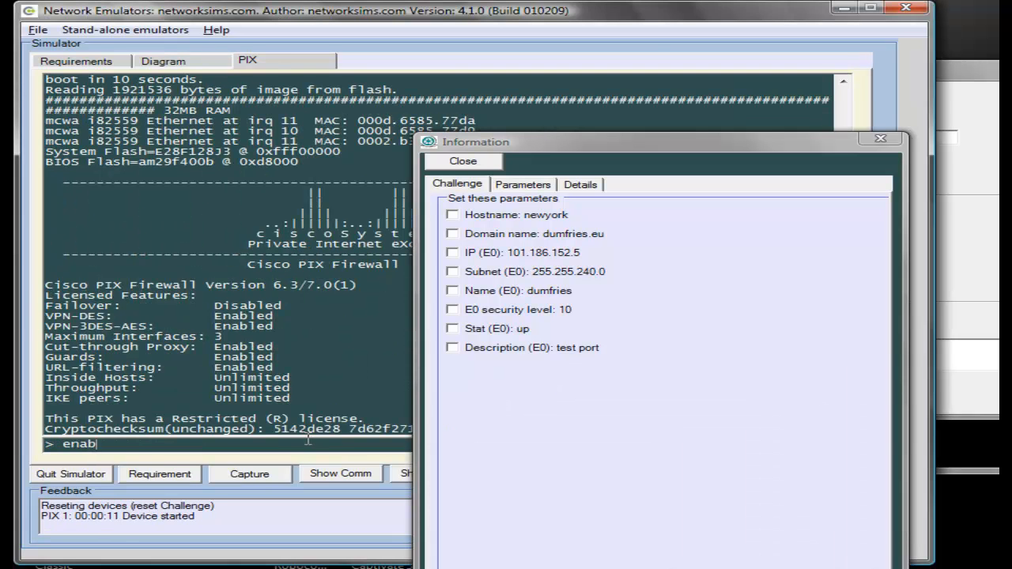
type("enable")
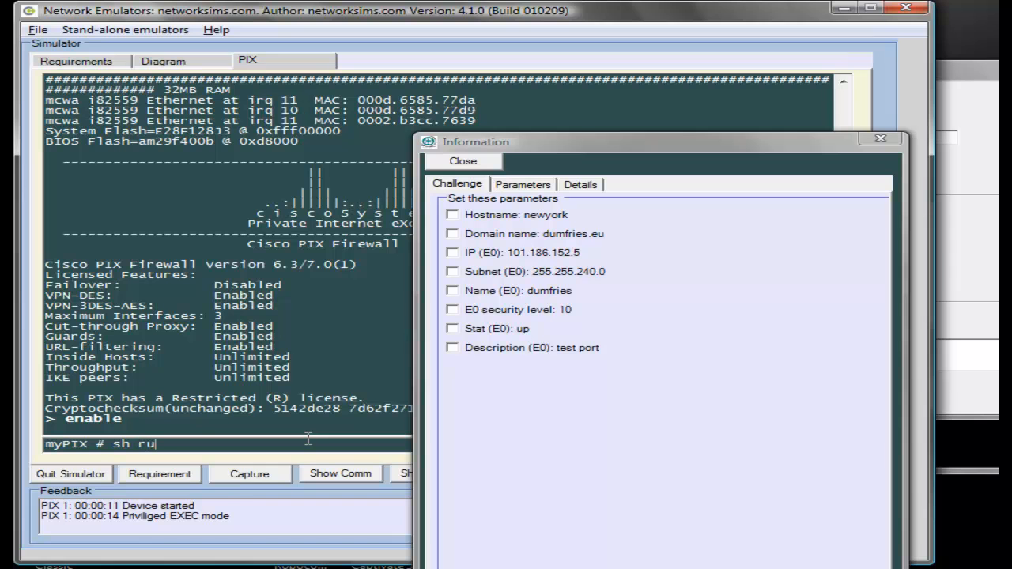
key("Return")
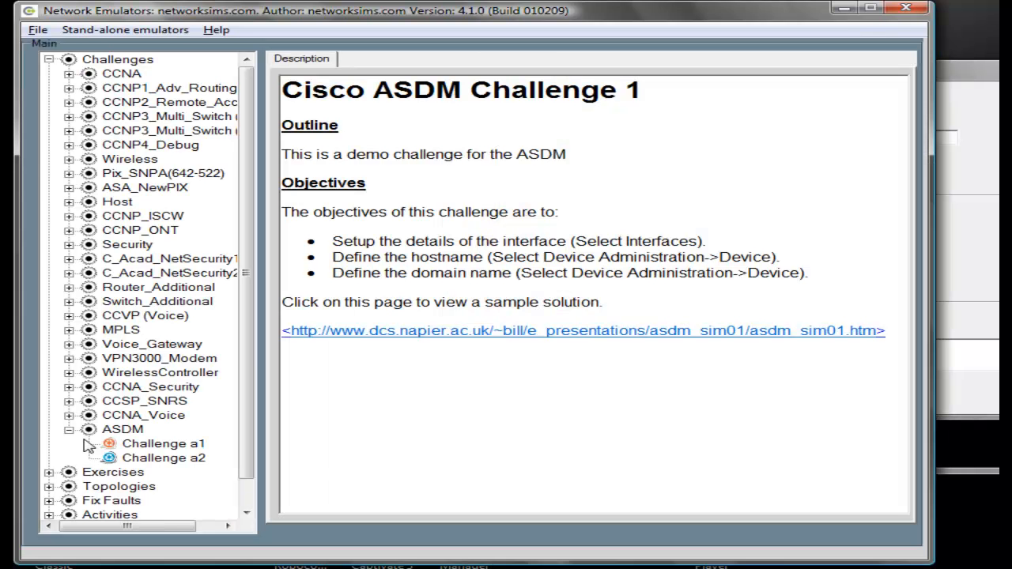
Select Challenge a2 in the ASDM tree and launch it in the ASDM simulator.
left_click(164, 443)
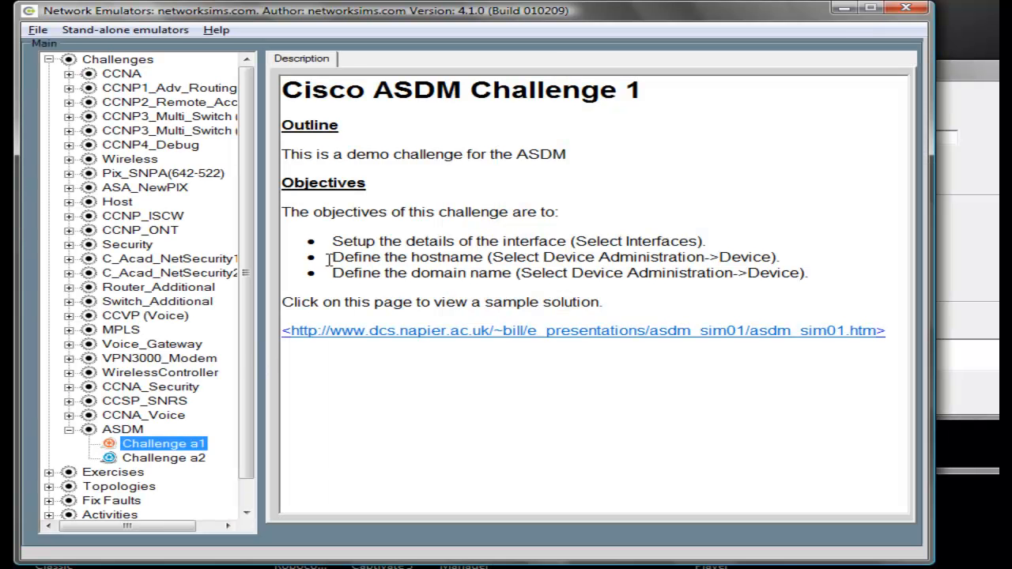
mouse_move(320, 310)
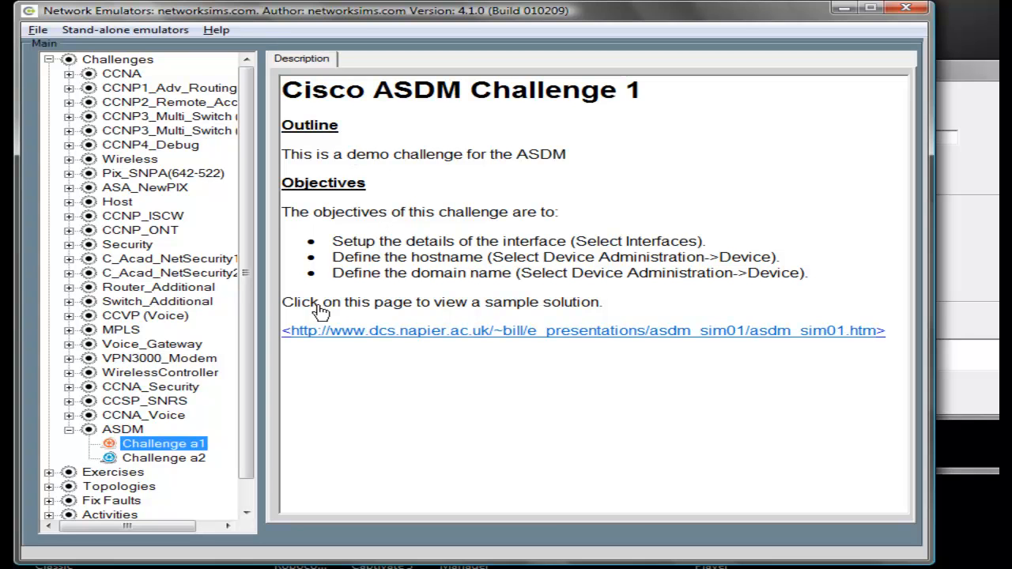
mouse_move(255, 223)
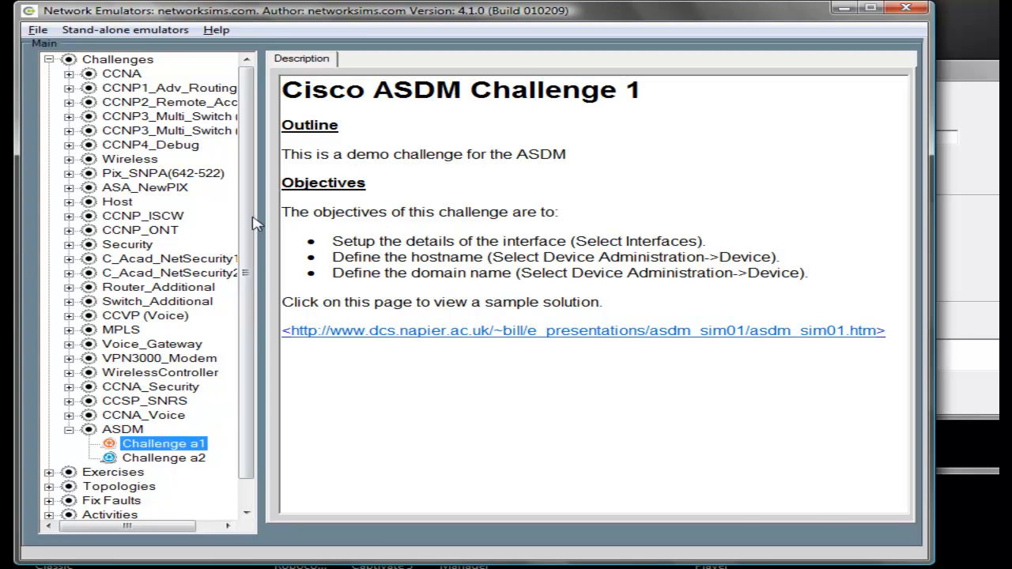
left_click(165, 458)
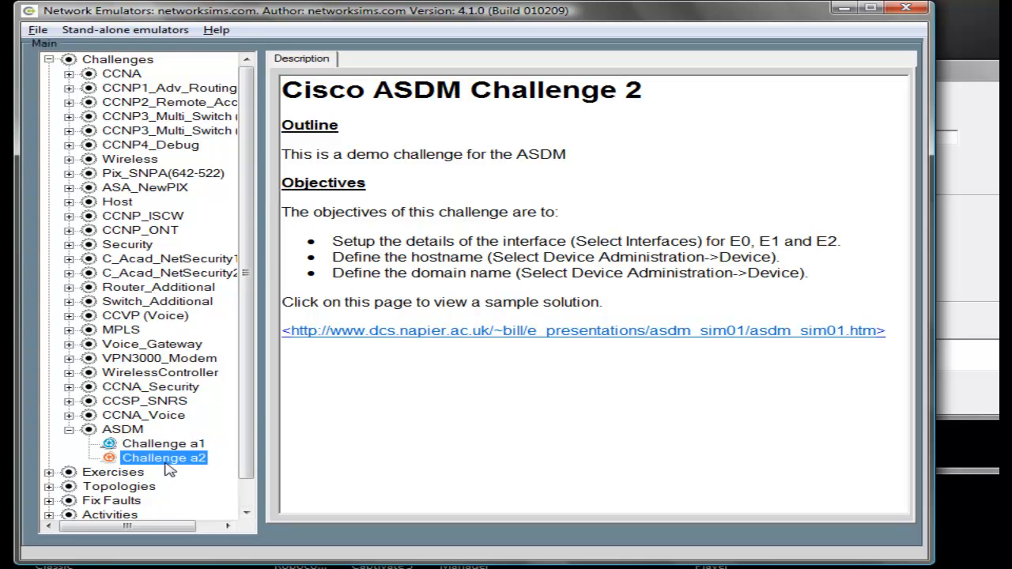
left_click(164, 443)
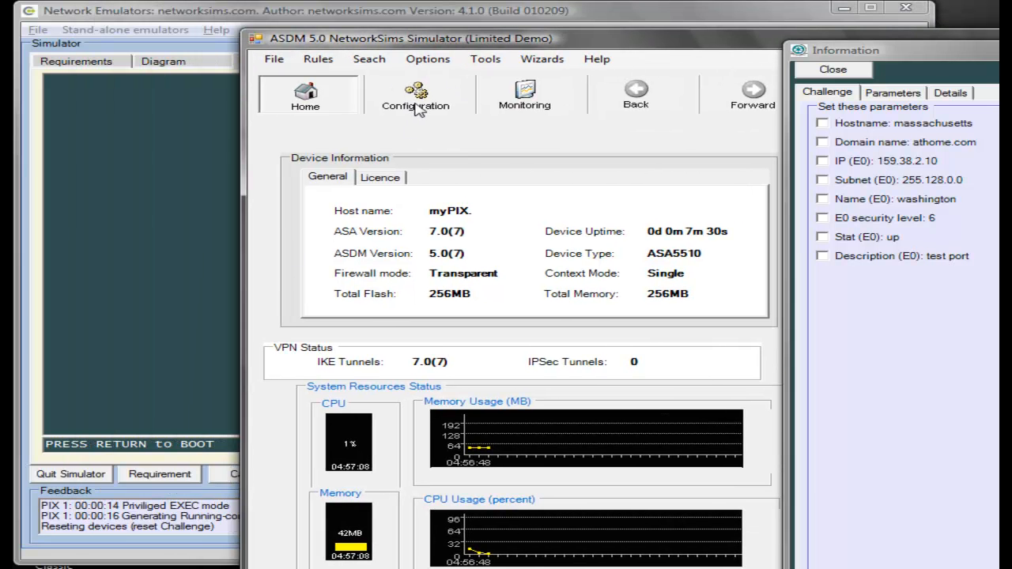
Go to Configuration > Device Administration > Device to reach the hostname and domain settings.
left_click(416, 95)
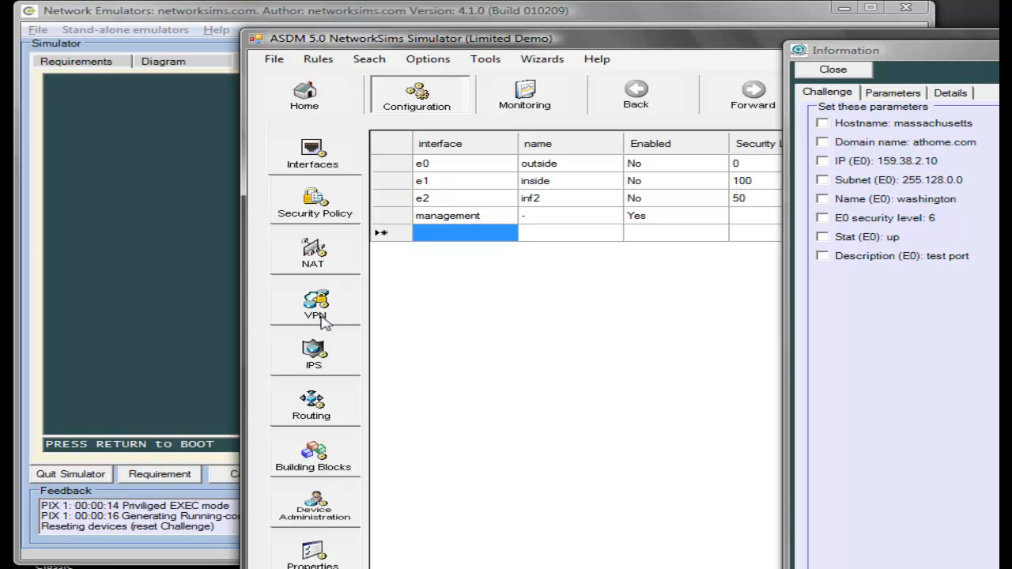
left_click(314, 506)
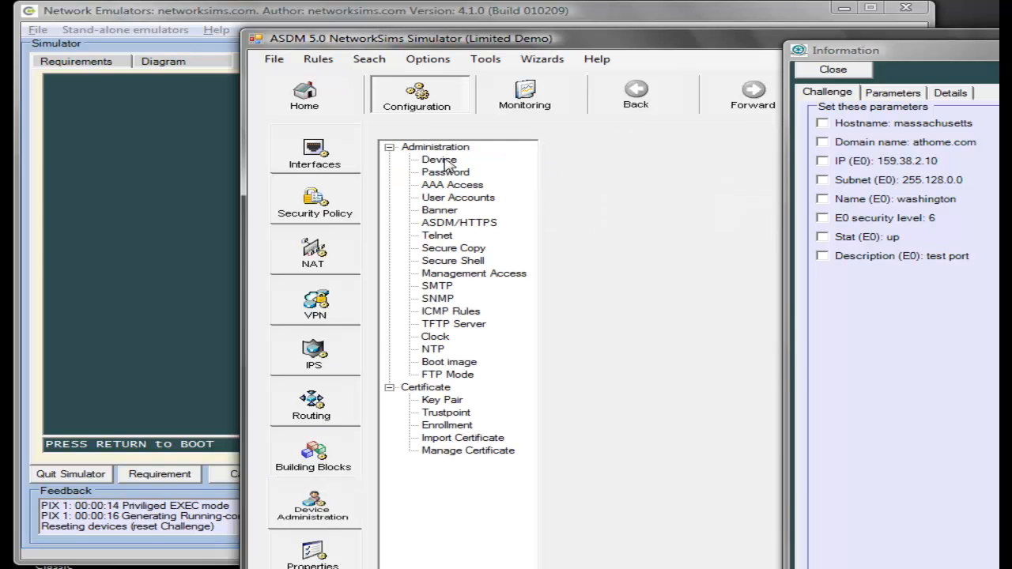
left_click(439, 160)
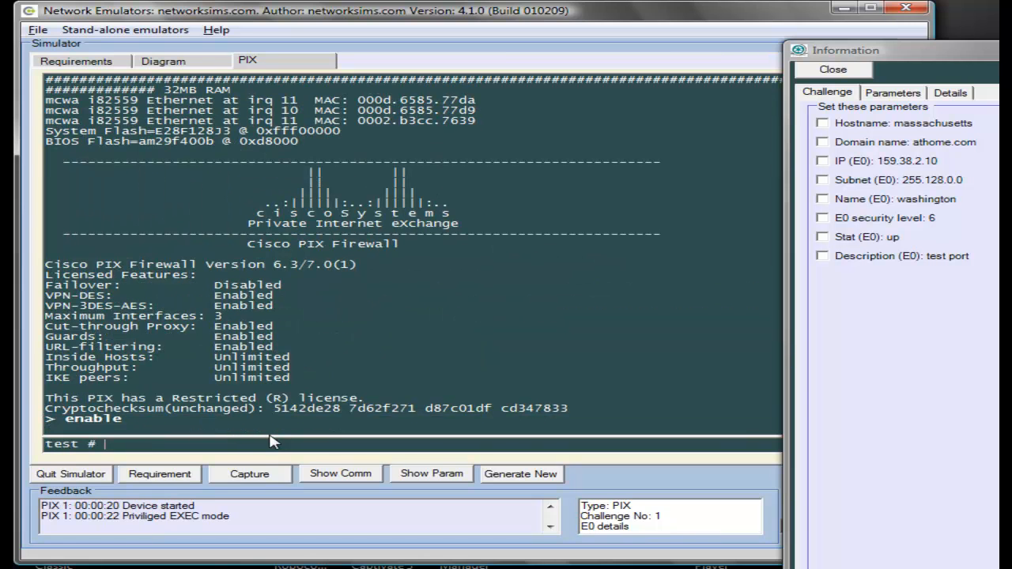
Run sh run on the PIX and highlight domain-name test.com in the output.
type("sh")
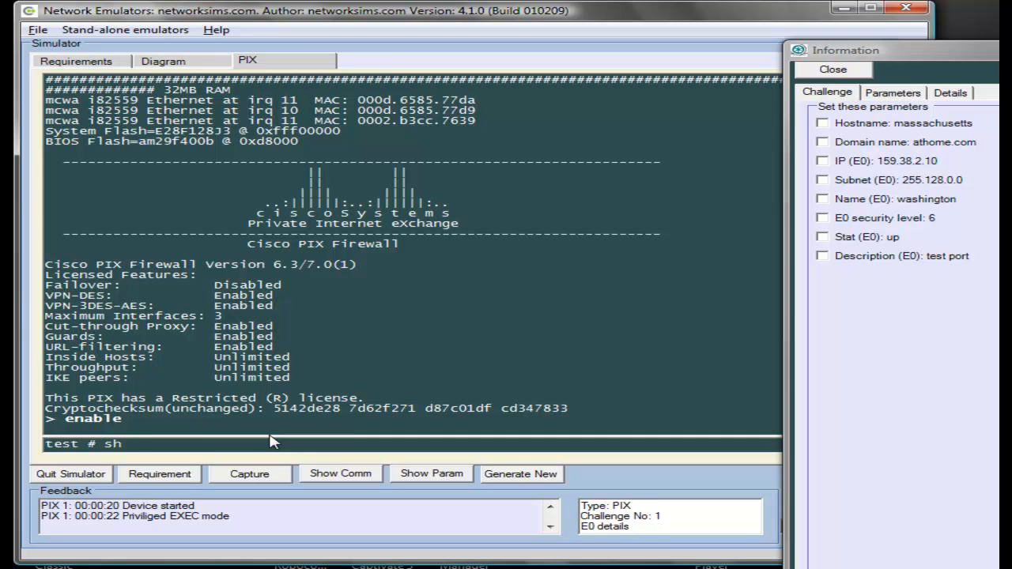
type("run")
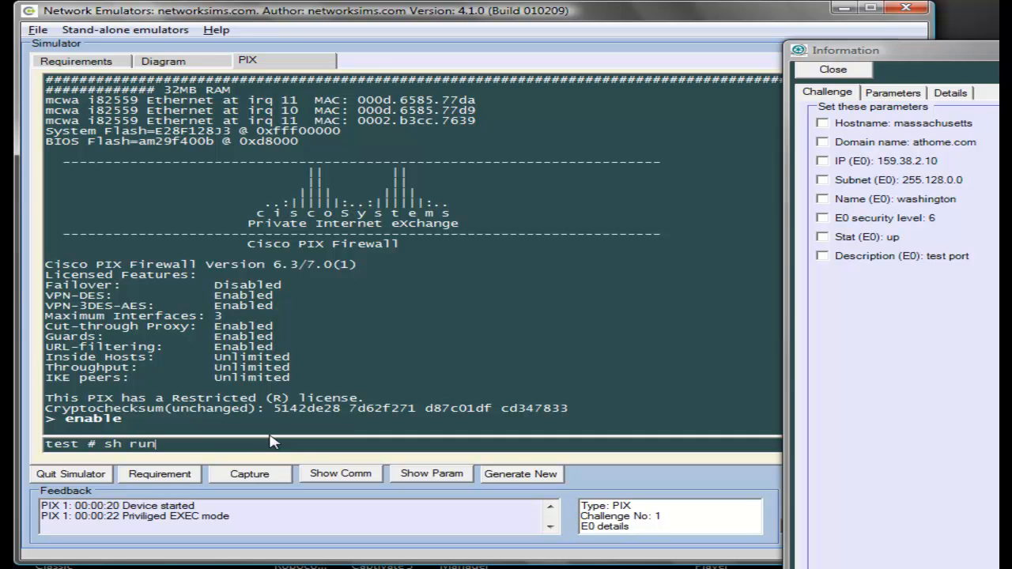
key("Return")
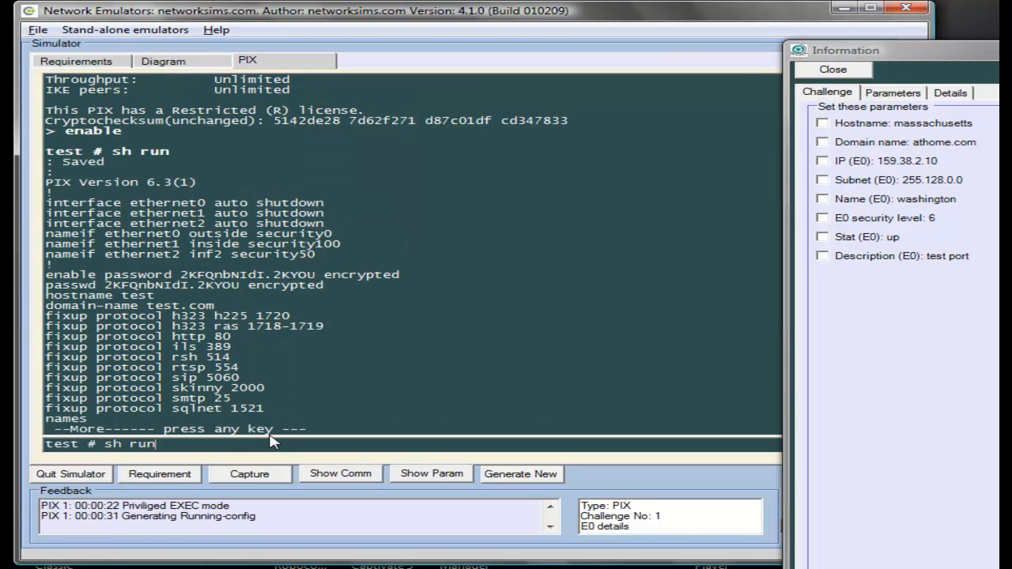
mouse_move(268, 370)
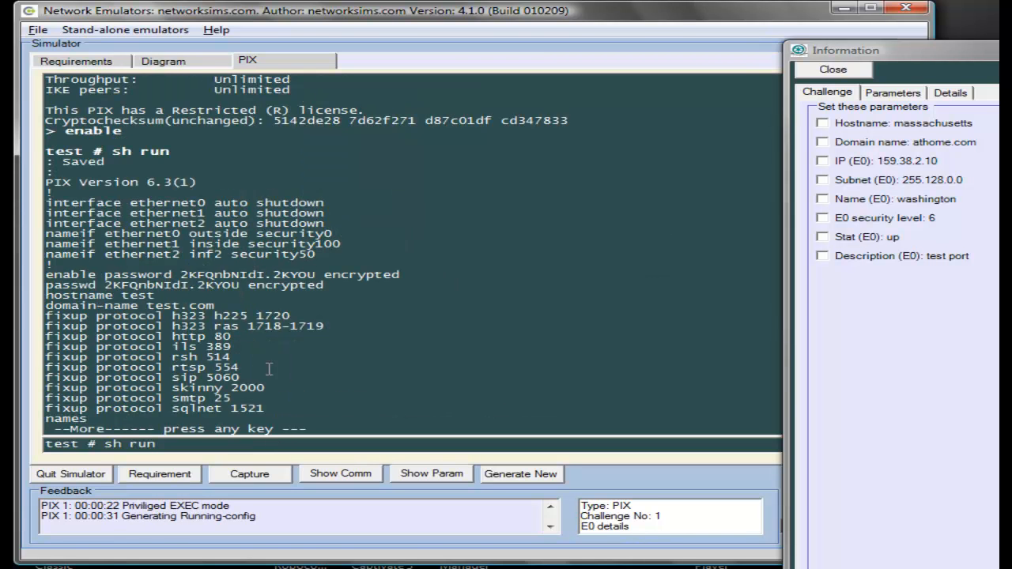
double_click(180, 305)
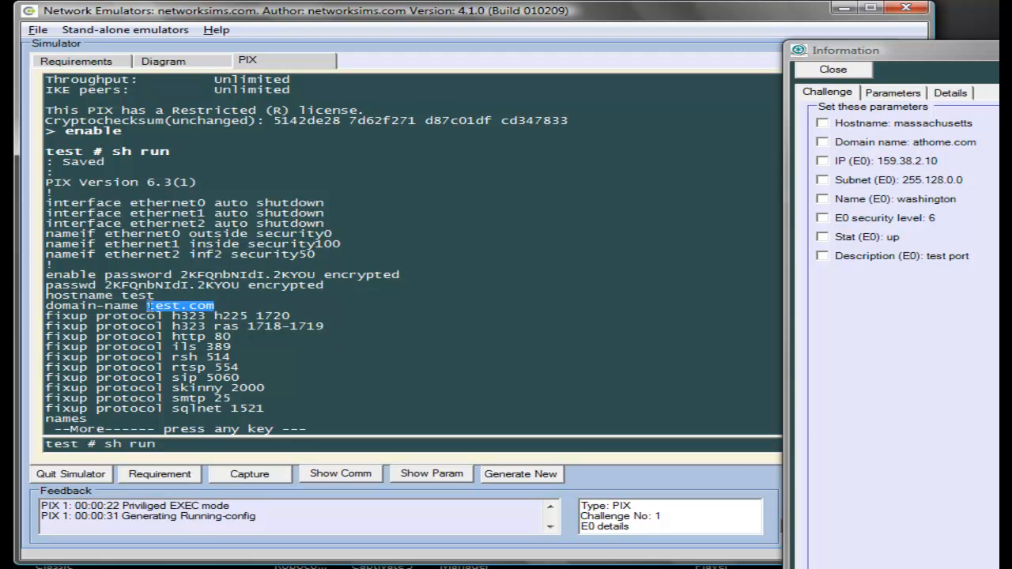